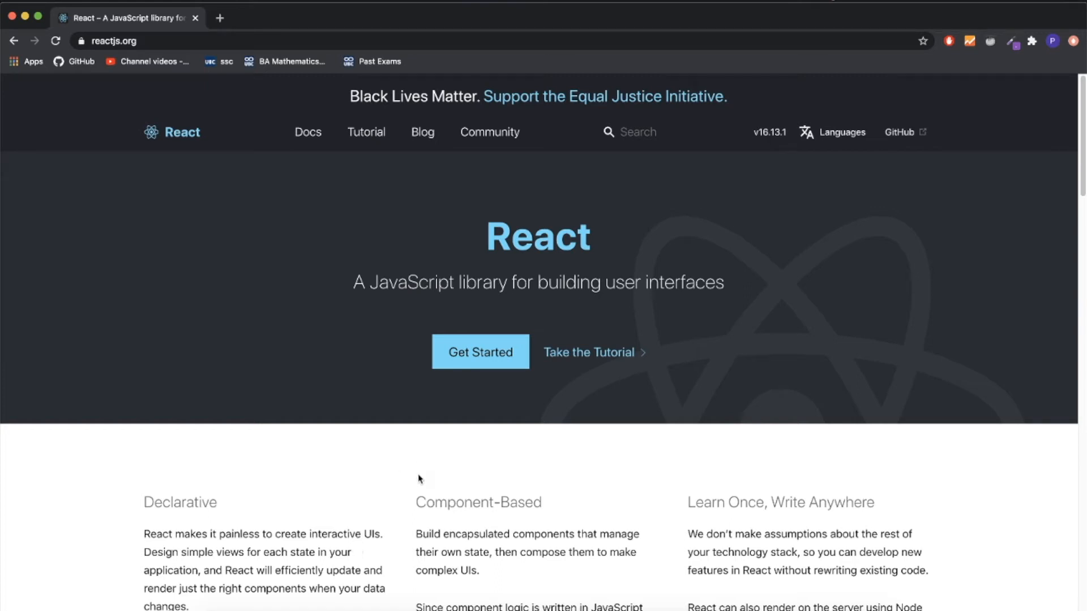
pyautogui.moveTo(205, 223)
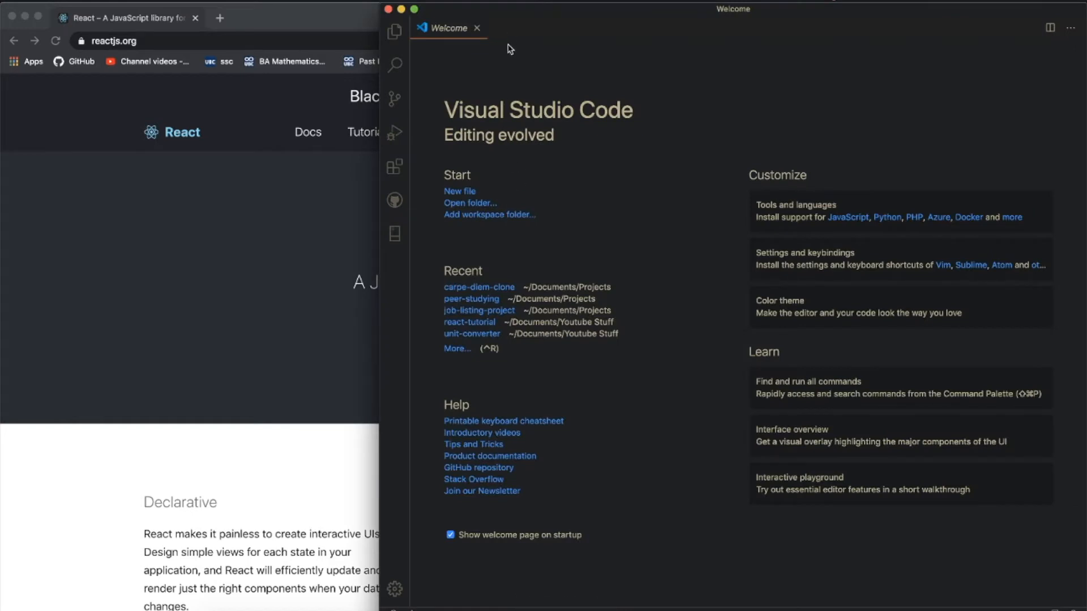
# Step: Bring up the integrated terminal for creating the react-tutorial project
pyautogui.click(470, 203)
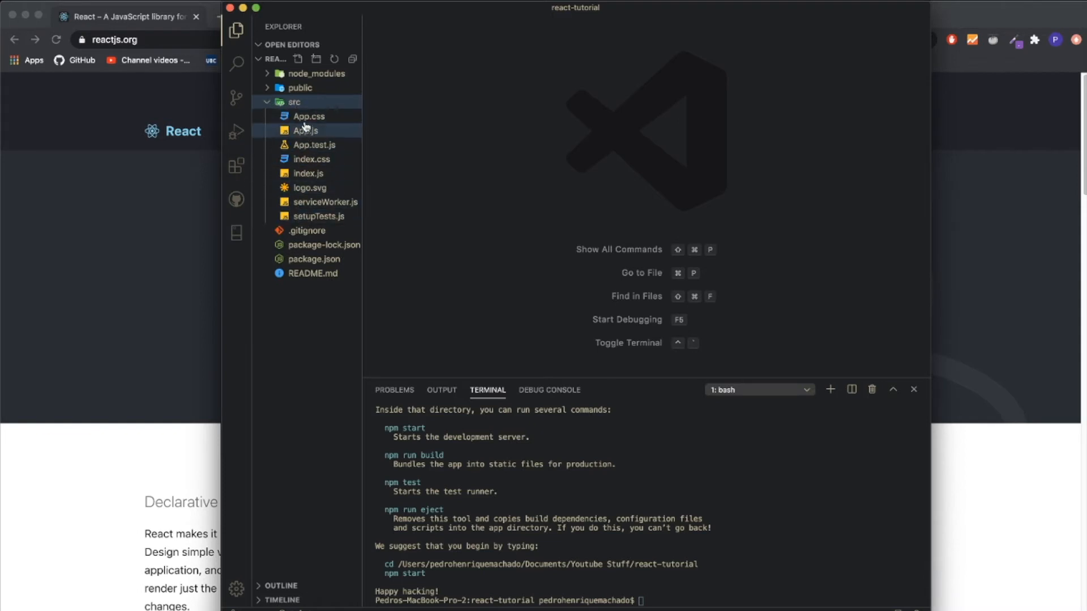
# Step: Remove App.css, App.test.js, index.css, logo.svg, serviceWorker.js and setupTests.js from src
pyautogui.click(318, 216)
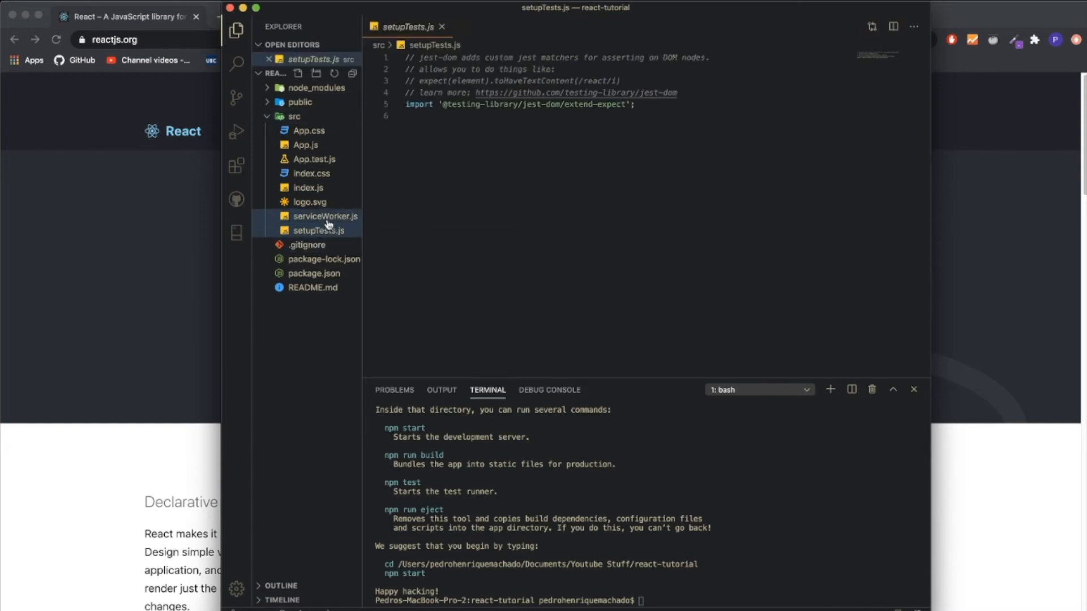
pyautogui.click(304, 143)
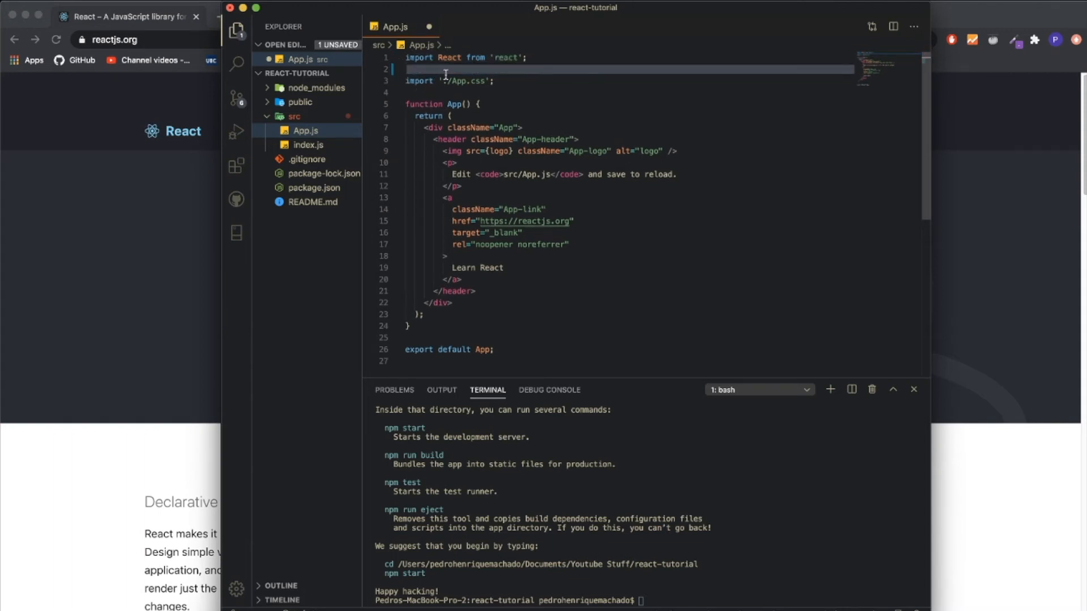
# Step: Strip index.js down to importing React, ReactDOM and App and rendering App
pyautogui.click(305, 144)
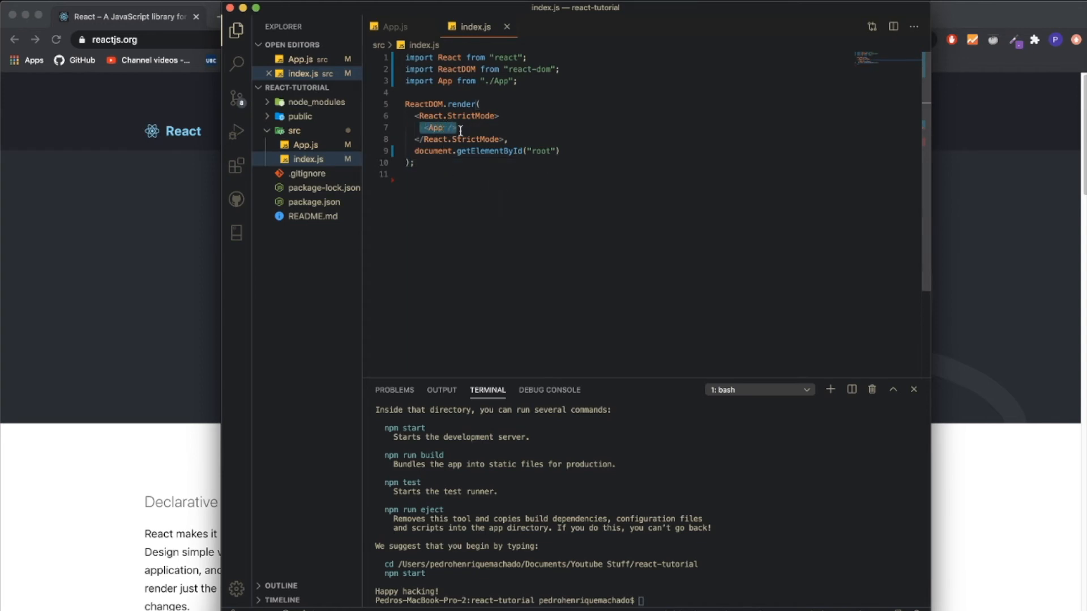
pyautogui.click(392, 26)
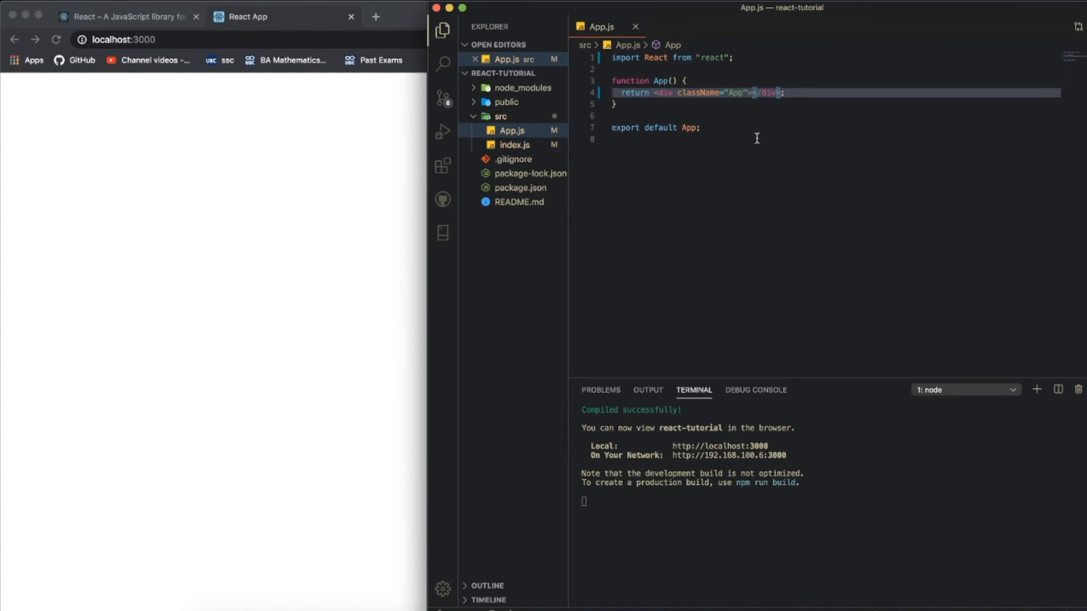
pyautogui.moveTo(655, 105)
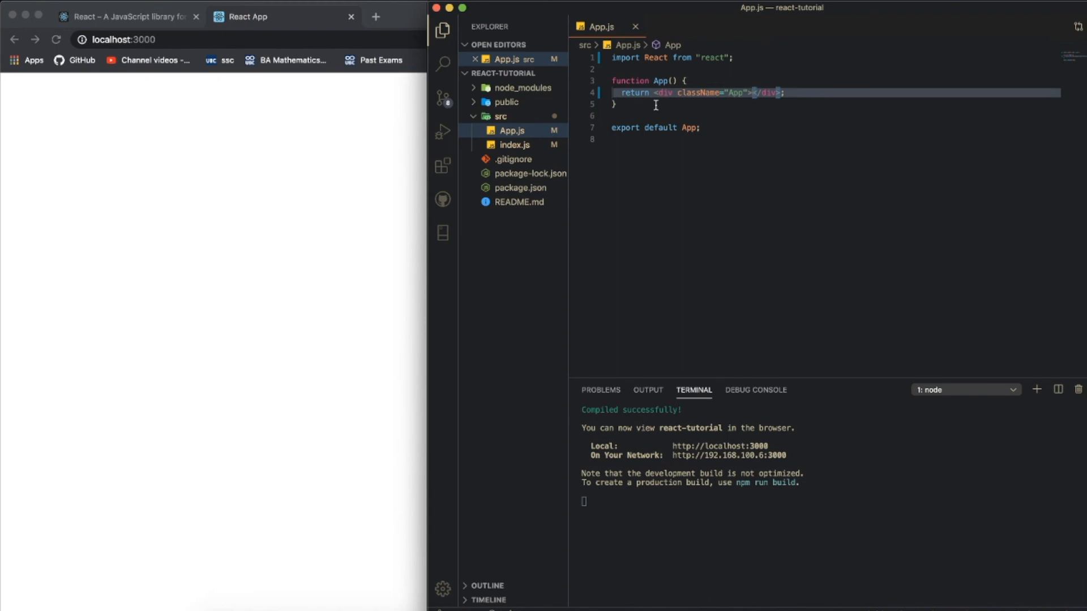
# Step: Make the App div's content read 'Hello Youtube'
pyautogui.write('Hello')
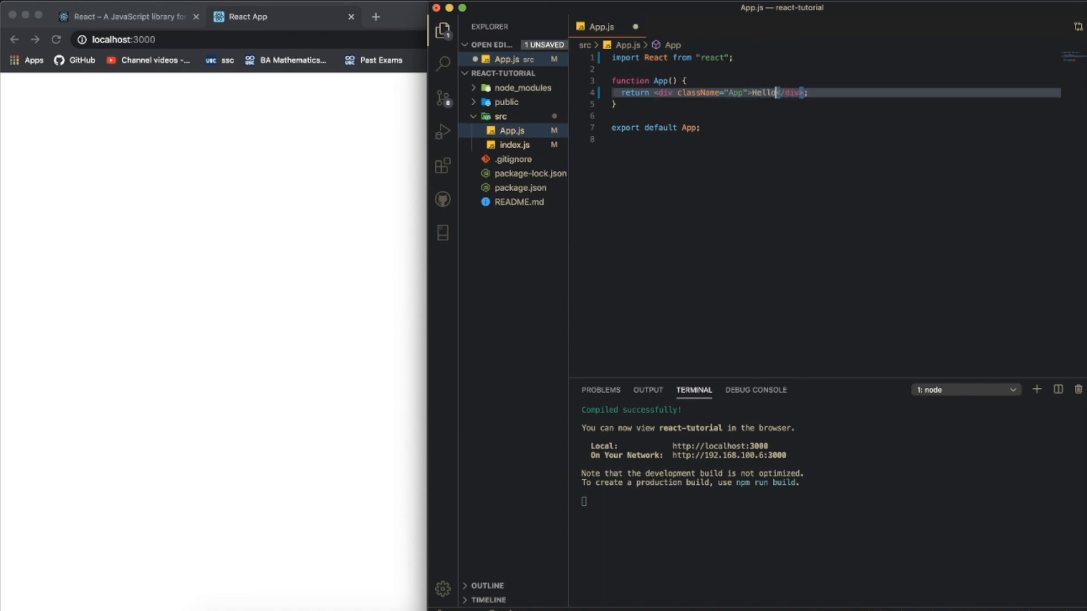
pyautogui.write('Youtube')
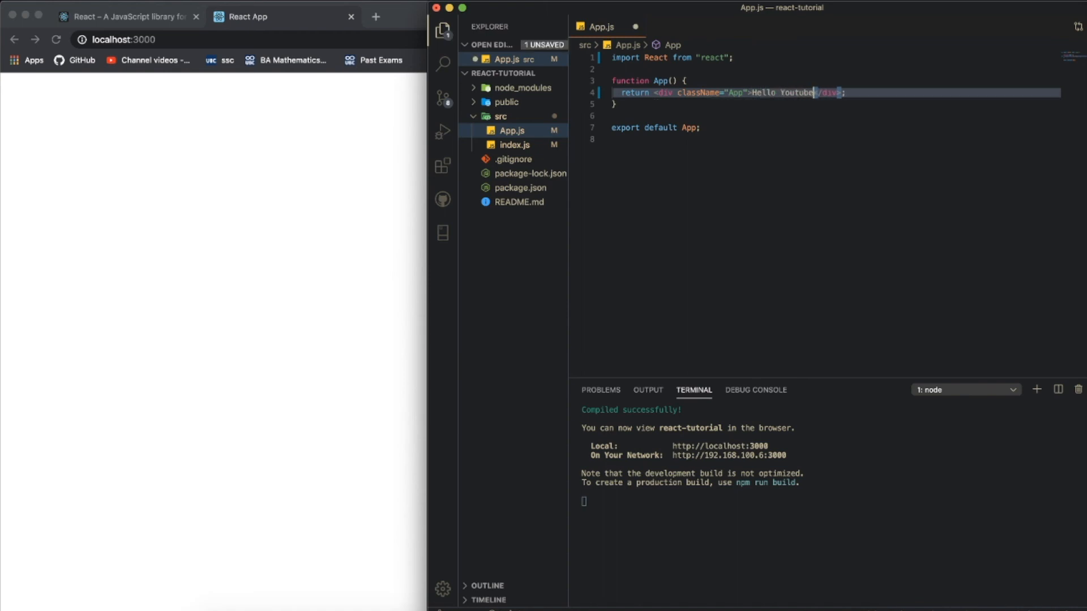